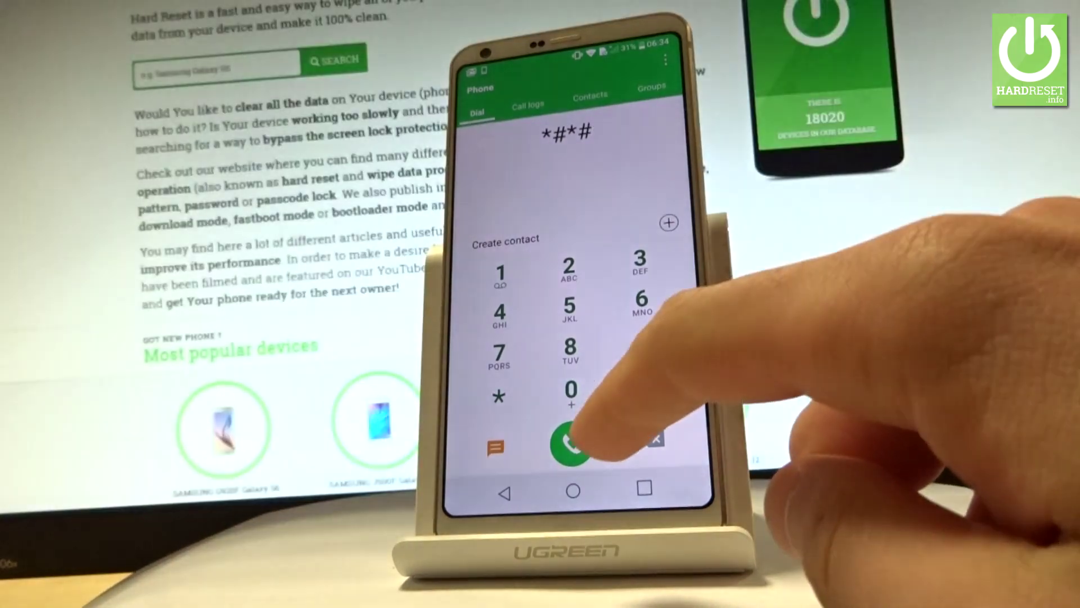
Complete the *#*#4636#*#* code so the hidden Testing menu appears
left_click(502, 319)
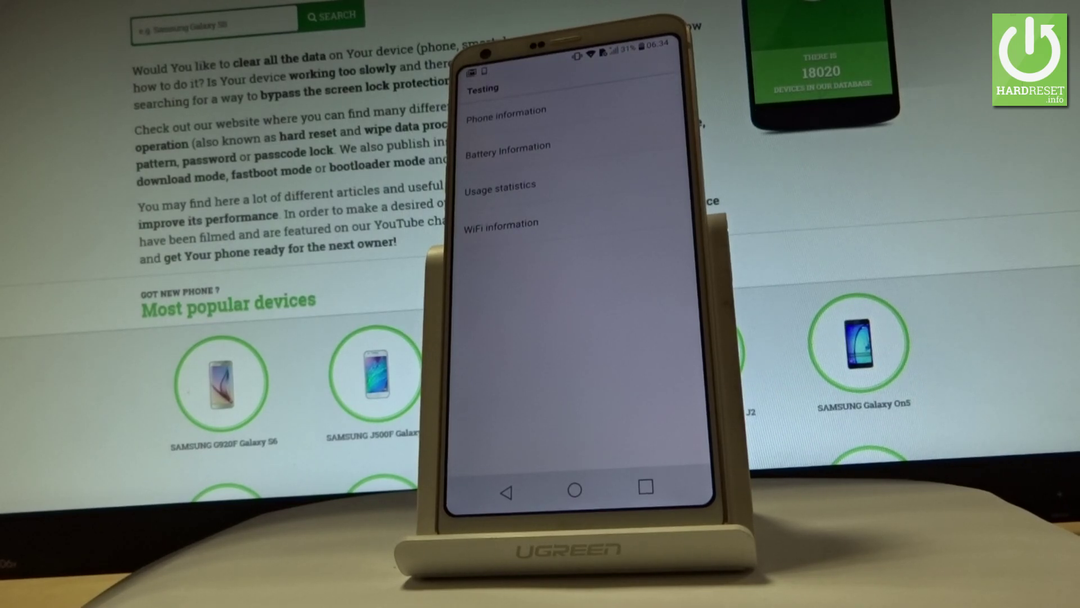
View the Usage statistics list of apps with last-used times and durations
left_click(501, 111)
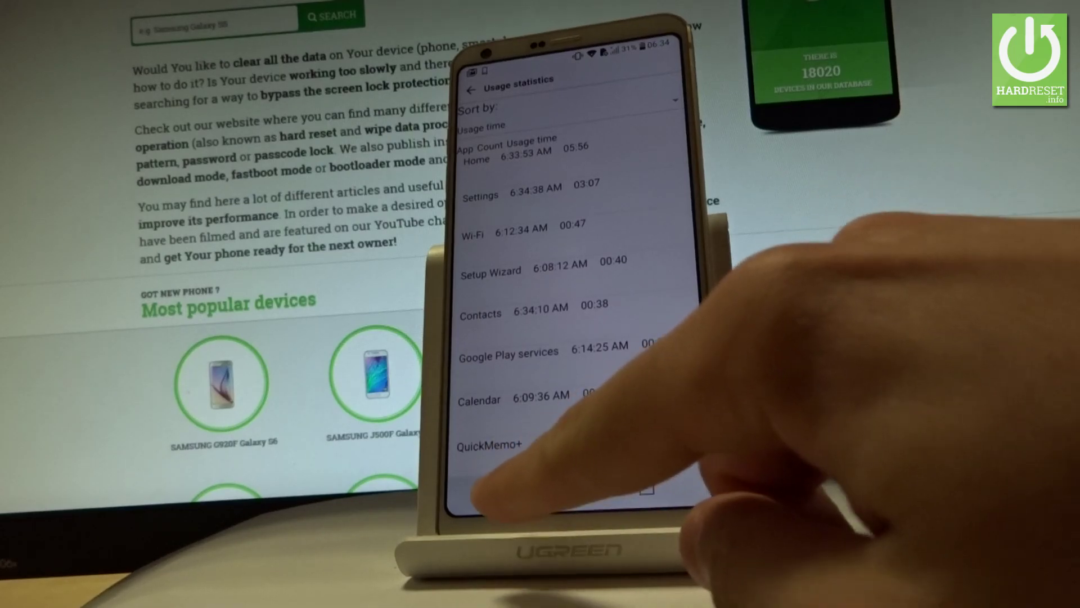
left_click(474, 233)
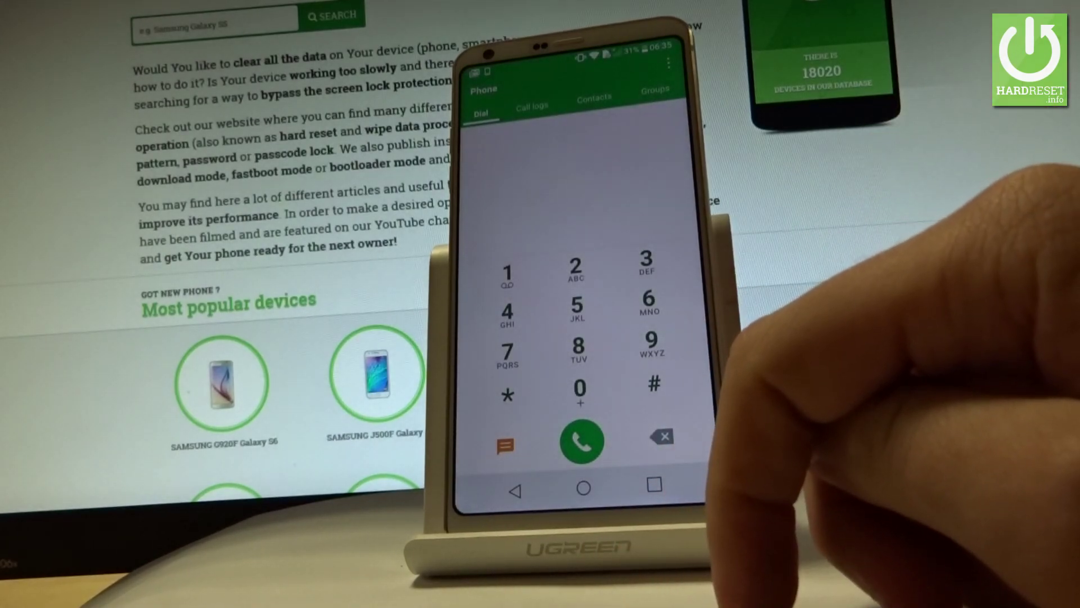
Begin a new secret code with an asterisk on the dial pad
left_click(506, 396)
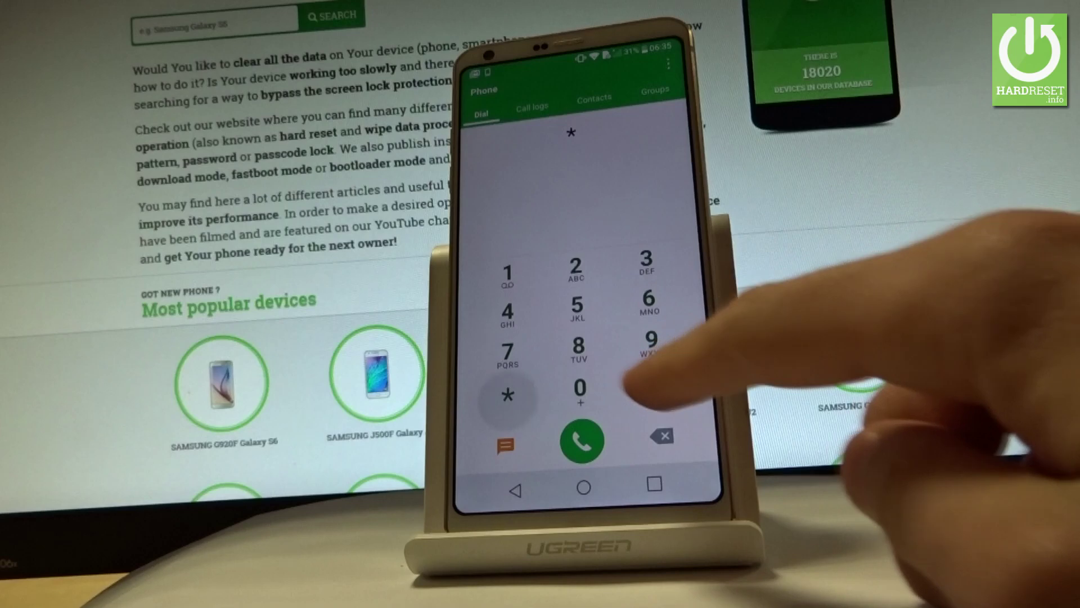